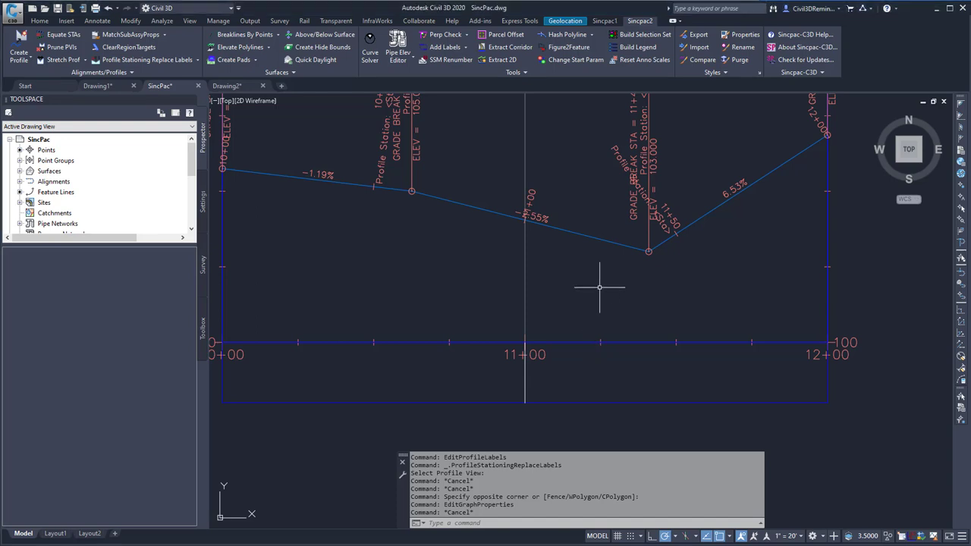
{"action": "mouse_move", "coordinate": [599, 287]}
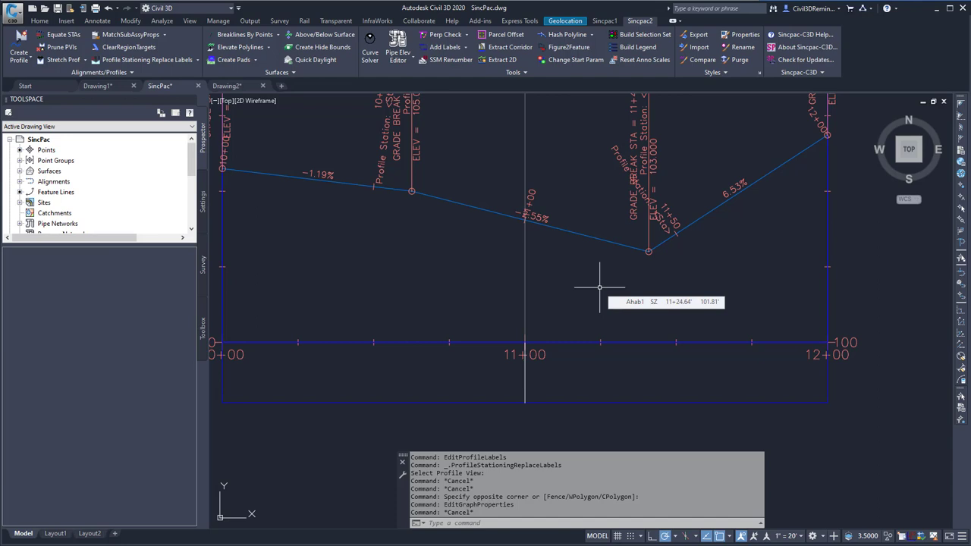
{"action": "mouse_move", "coordinate": [644, 337]}
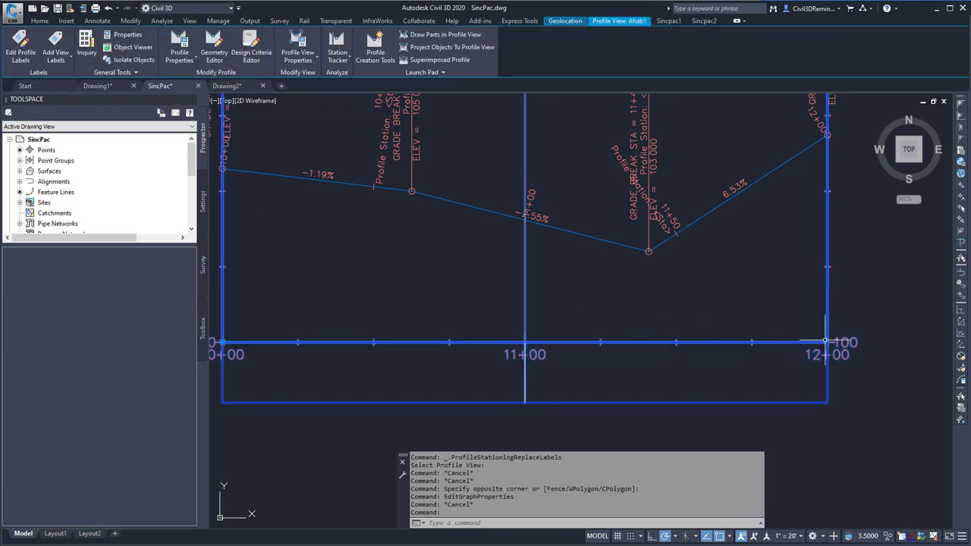
{"action": "right_click", "coordinate": [825, 340]}
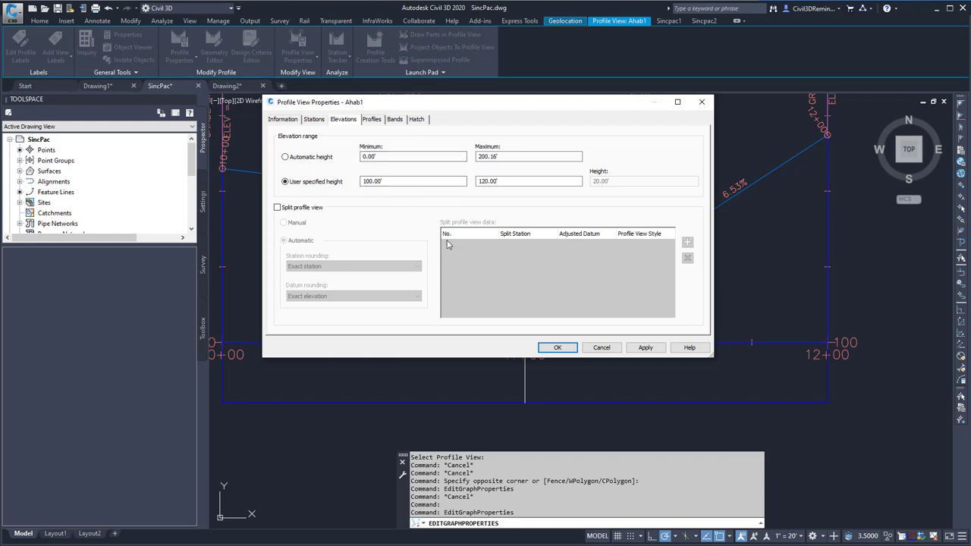
{"action": "left_click", "coordinate": [558, 347]}
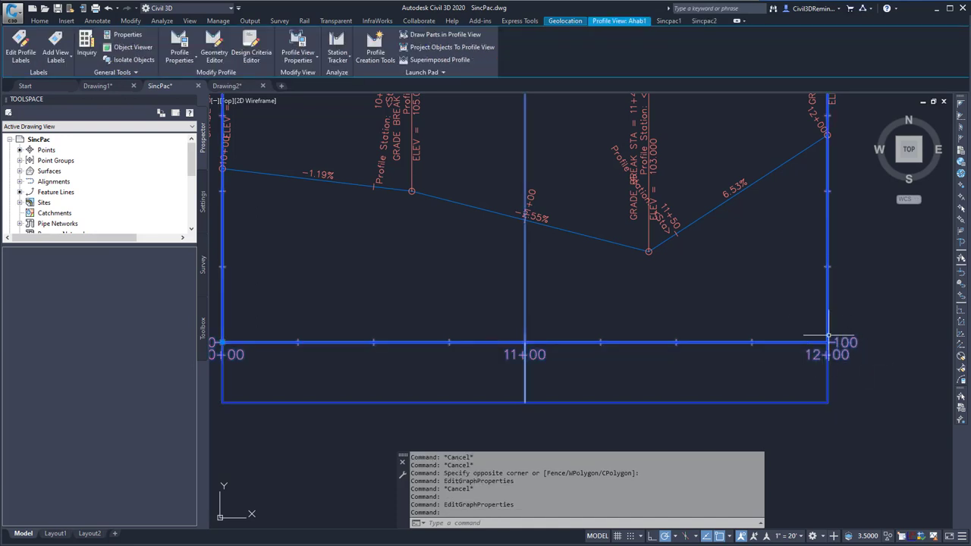
{"action": "mouse_move", "coordinate": [801, 328]}
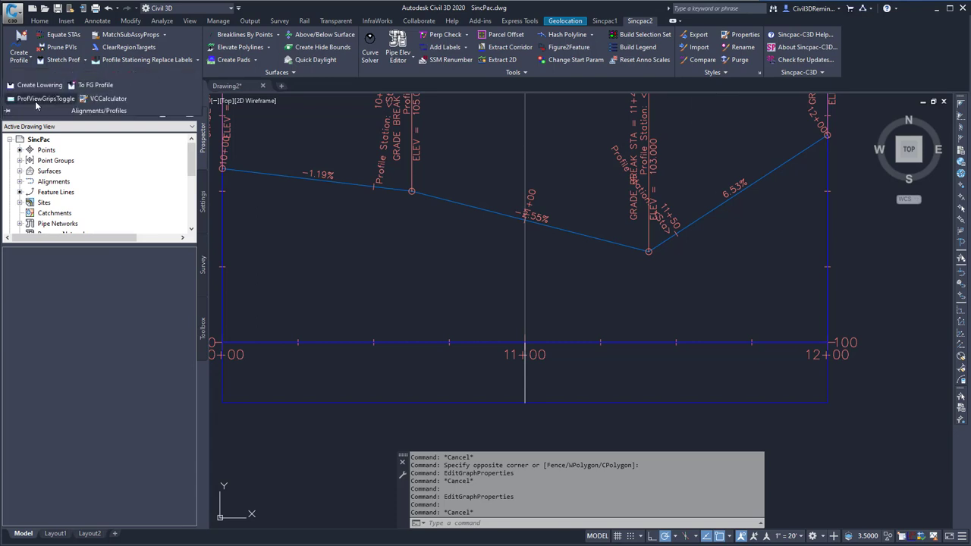
Step: Run ProfViewGripsToggle from the Sincpac Alignments/Profiles dropdown to enable corner grips
{"action": "left_click", "coordinate": [45, 98]}
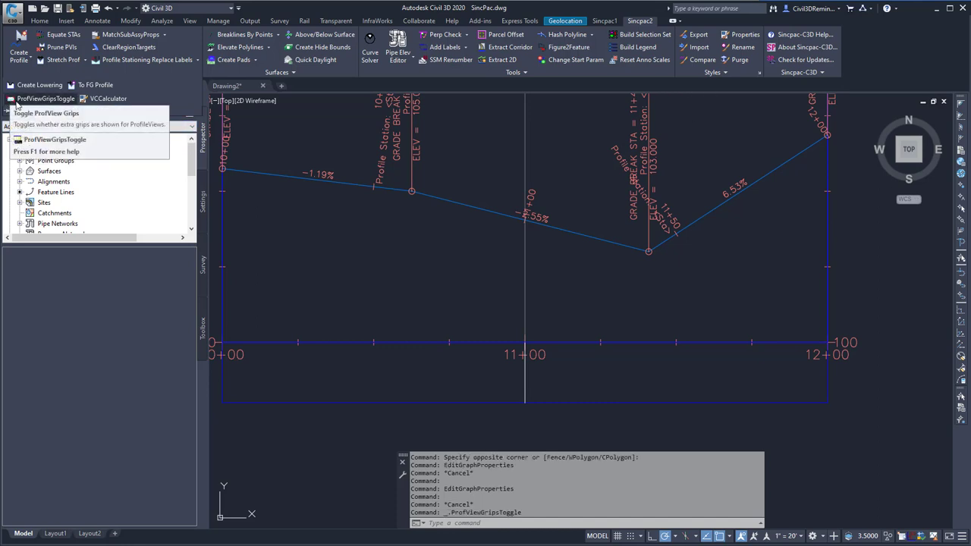
{"action": "mouse_move", "coordinate": [673, 332]}
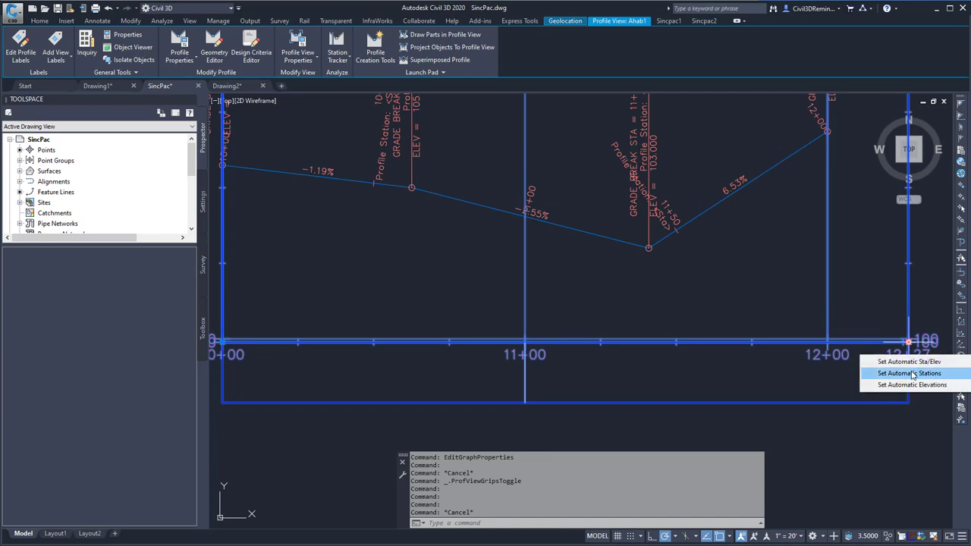
Step: Reset the profile view to automatic stations and automatic elevations via the corner grip menu
{"action": "left_click", "coordinate": [908, 374]}
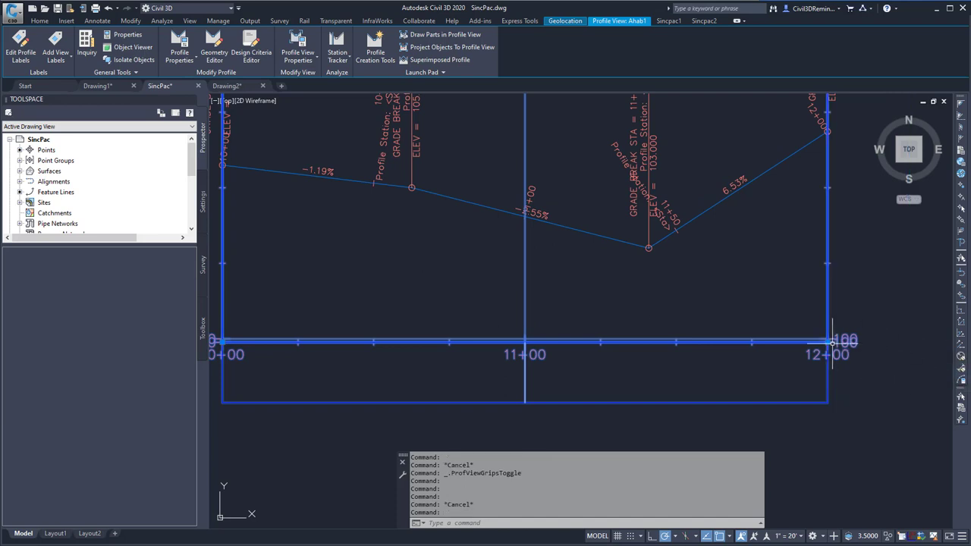
{"action": "right_click", "coordinate": [827, 343]}
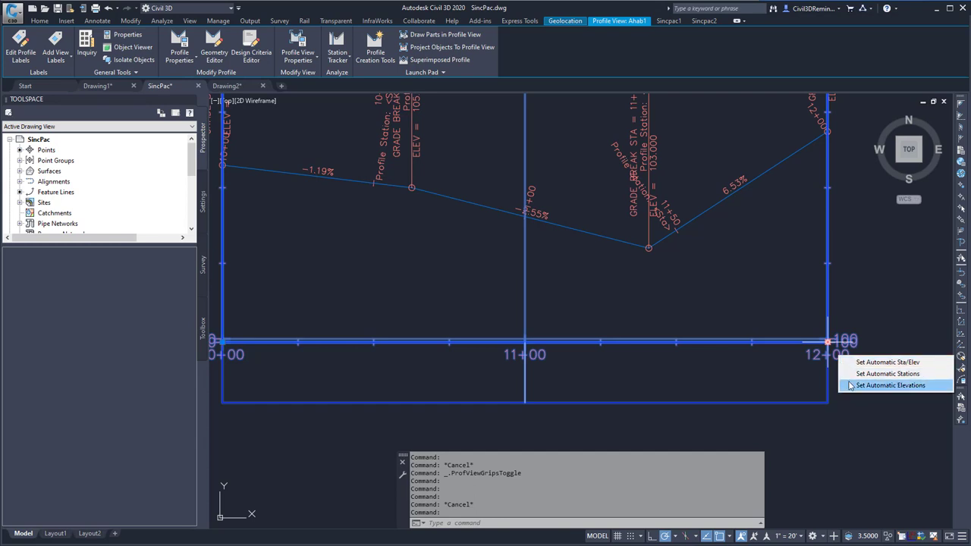
{"action": "left_click", "coordinate": [889, 385]}
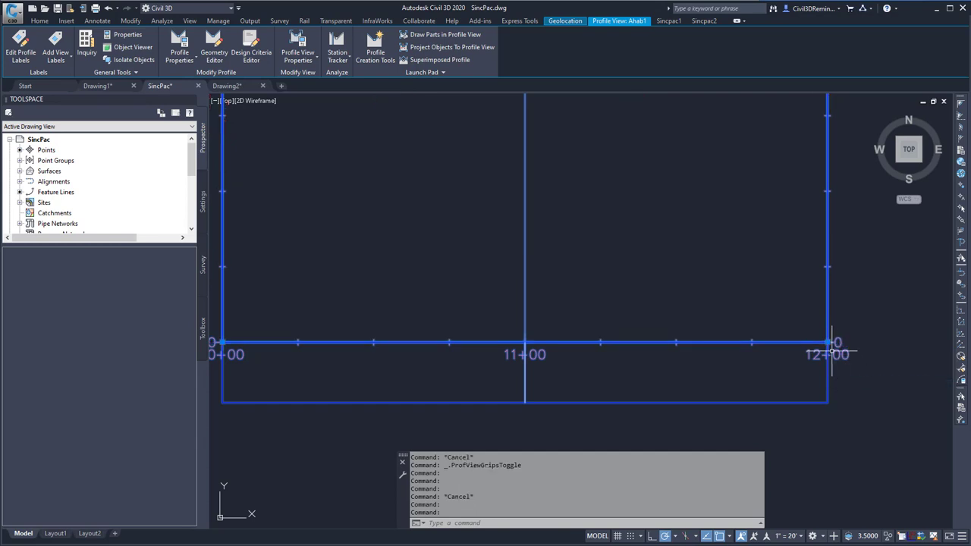
{"action": "left_click", "coordinate": [828, 343]}
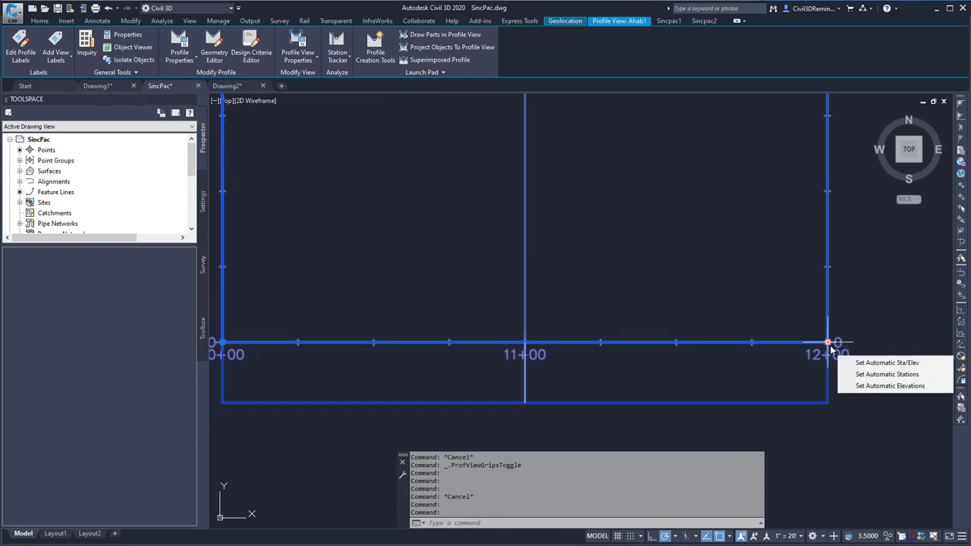
{"action": "mouse_move", "coordinate": [872, 363]}
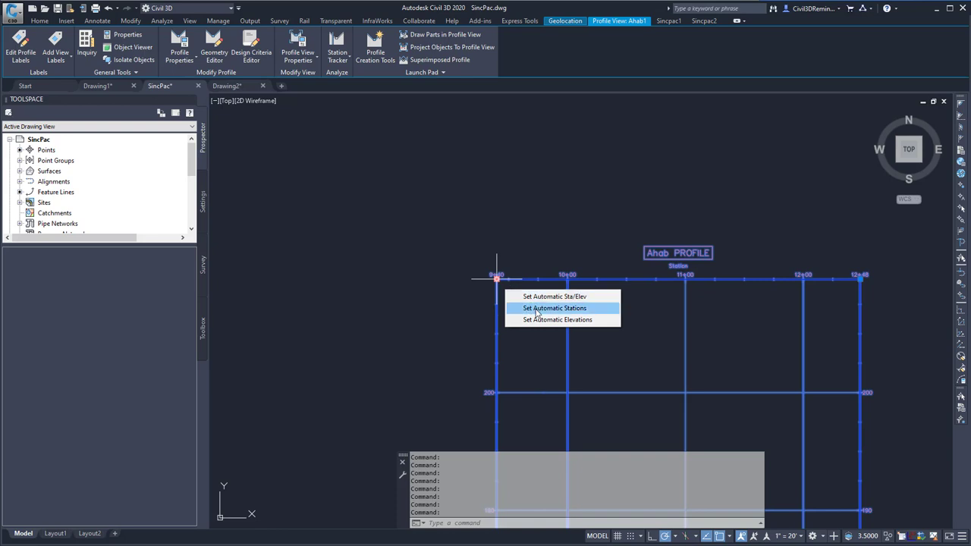
Step: Set the Ahab PROFILE view's stations back to automatic from its top-left corner grip
{"action": "left_click", "coordinate": [555, 308]}
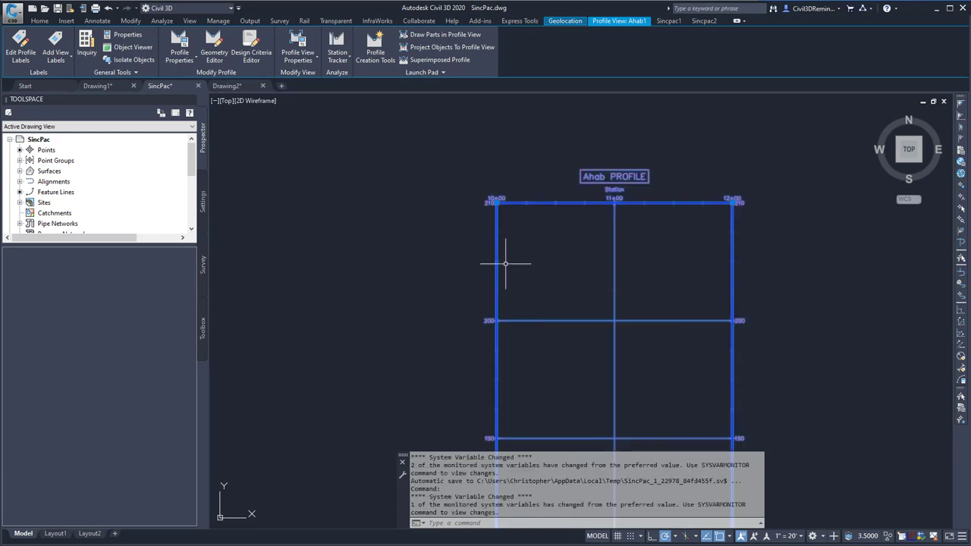